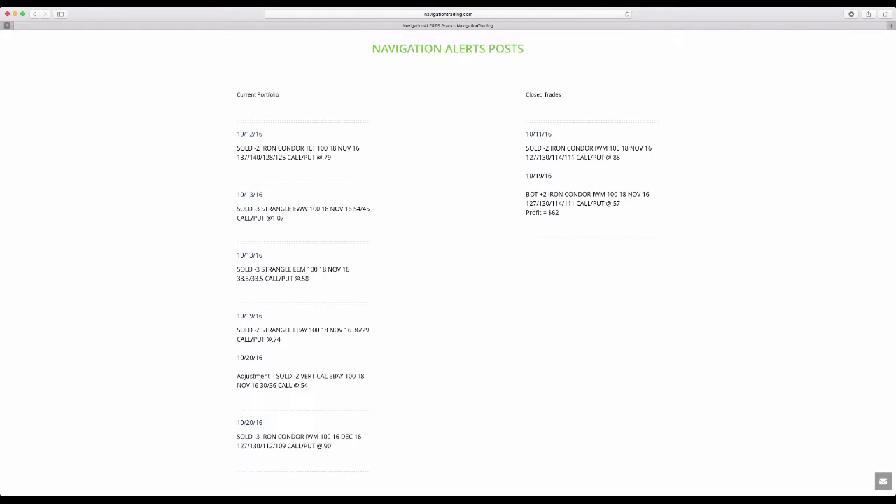
mouse_move(599, 458)
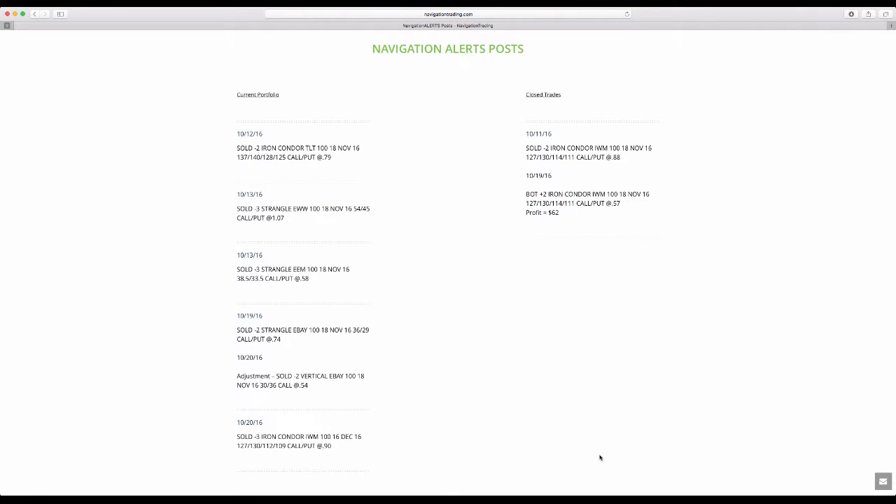
mouse_move(549, 226)
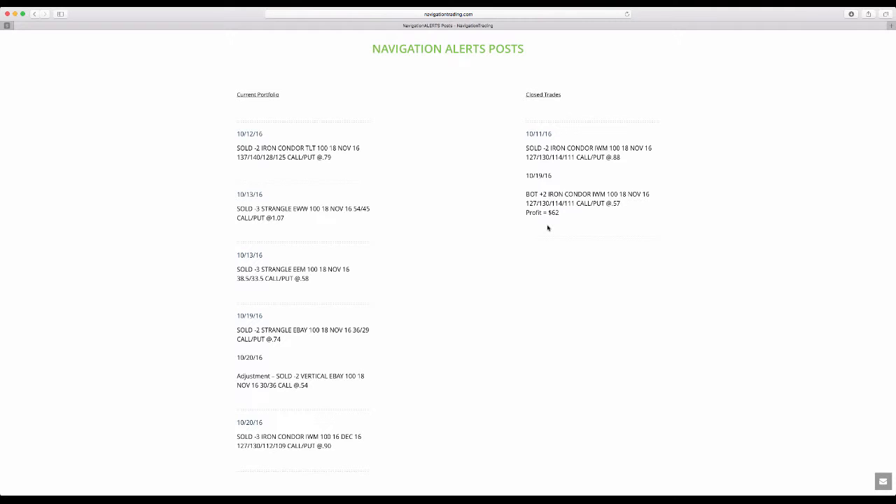
mouse_move(532, 138)
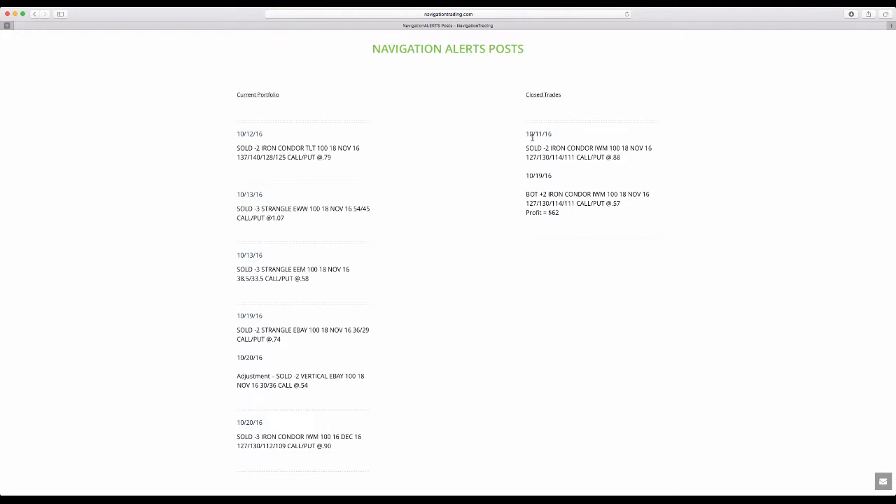
mouse_move(579, 153)
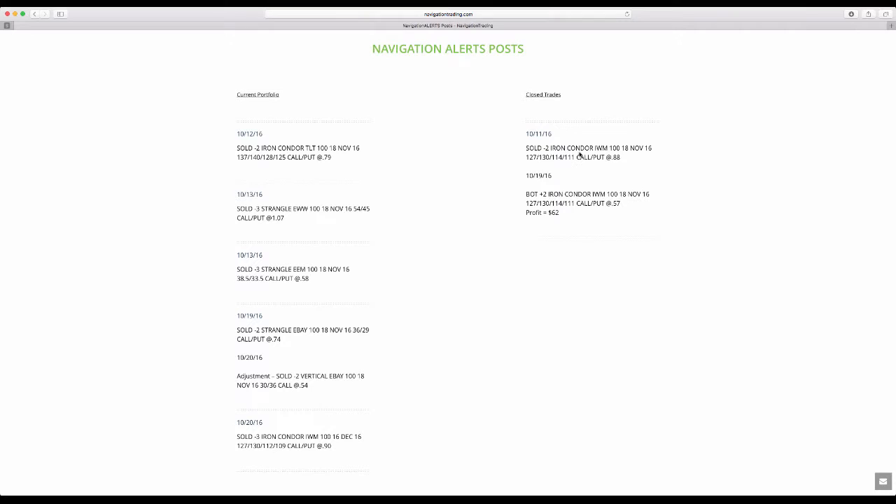
mouse_move(554, 185)
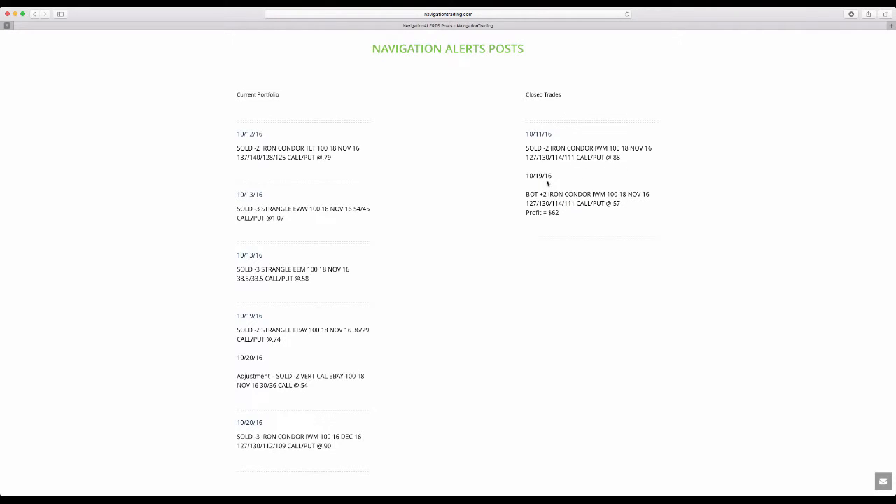
mouse_move(613, 210)
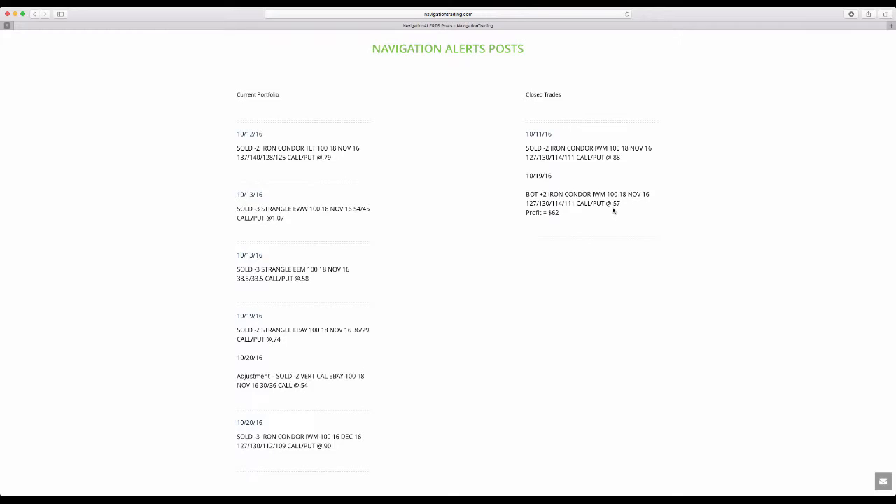
mouse_move(553, 221)
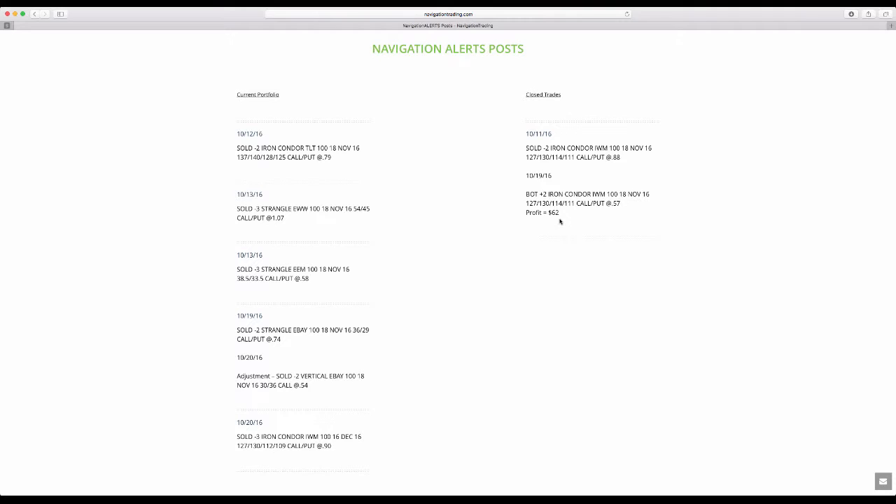
mouse_move(557, 182)
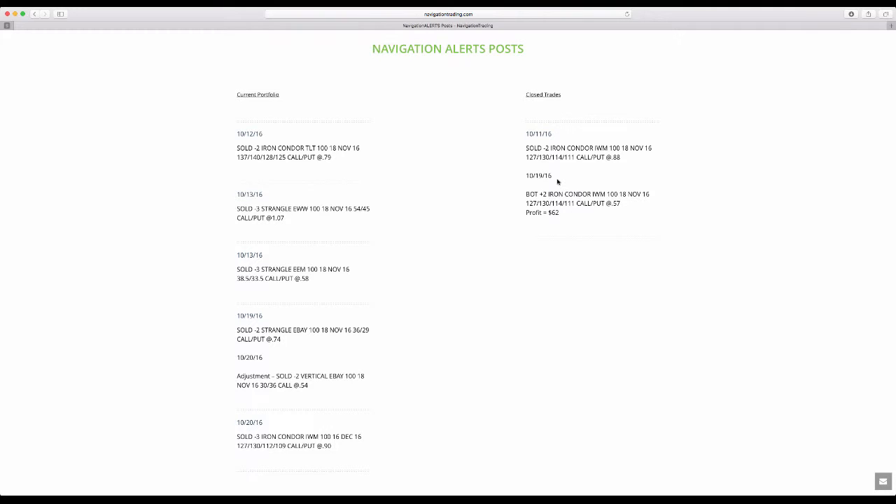
mouse_move(555, 223)
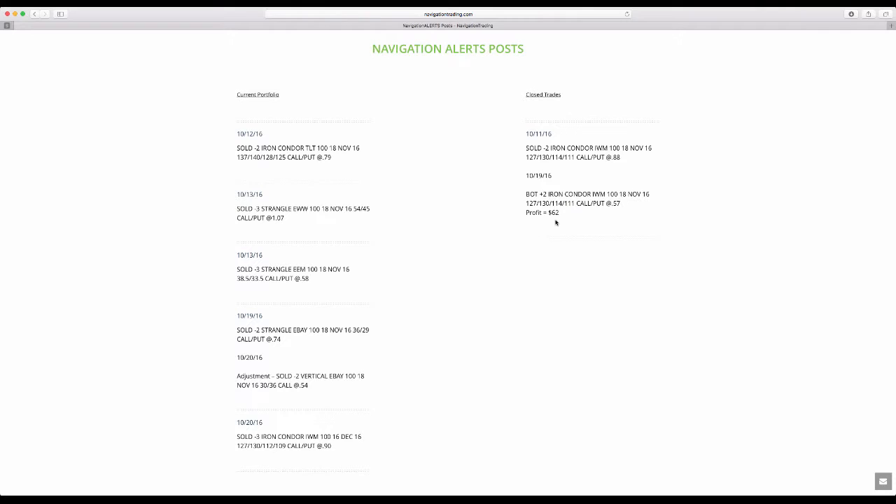
mouse_move(426, 217)
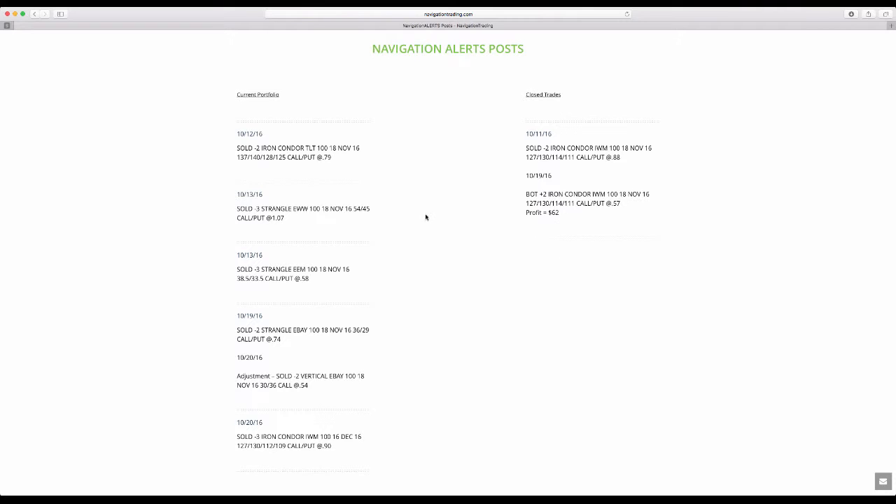
mouse_move(286, 182)
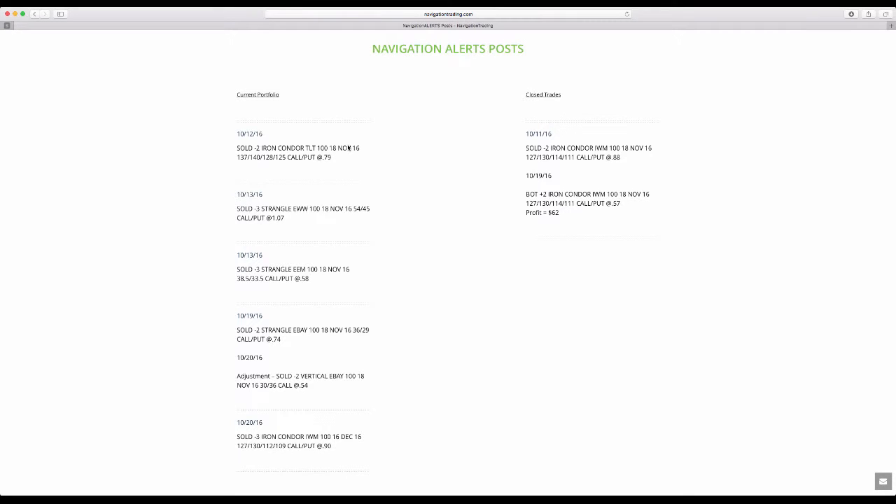
mouse_move(293, 217)
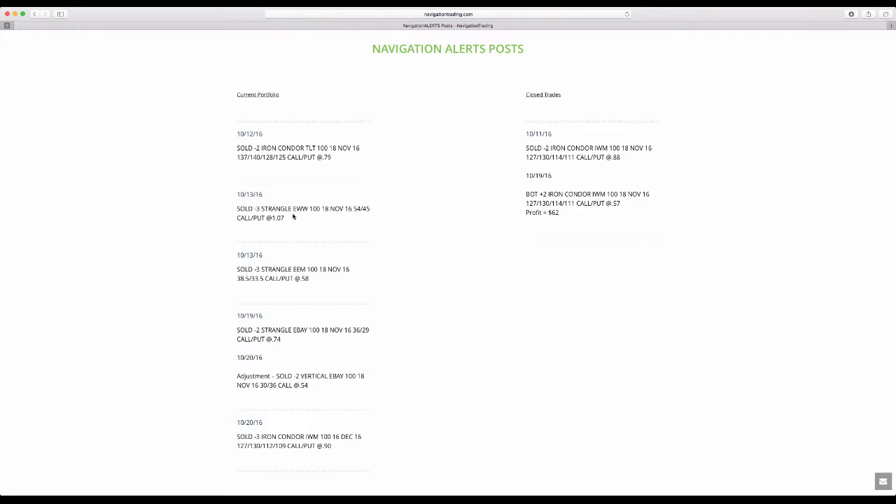
mouse_move(300, 276)
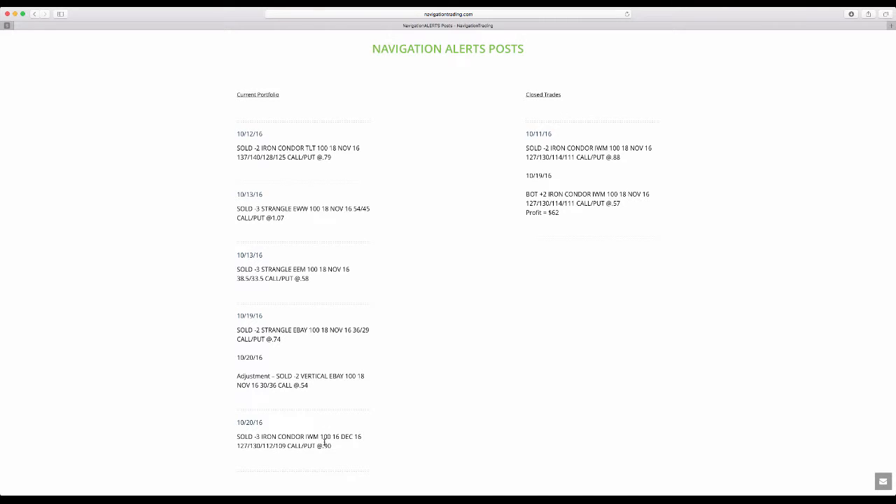
mouse_move(378, 482)
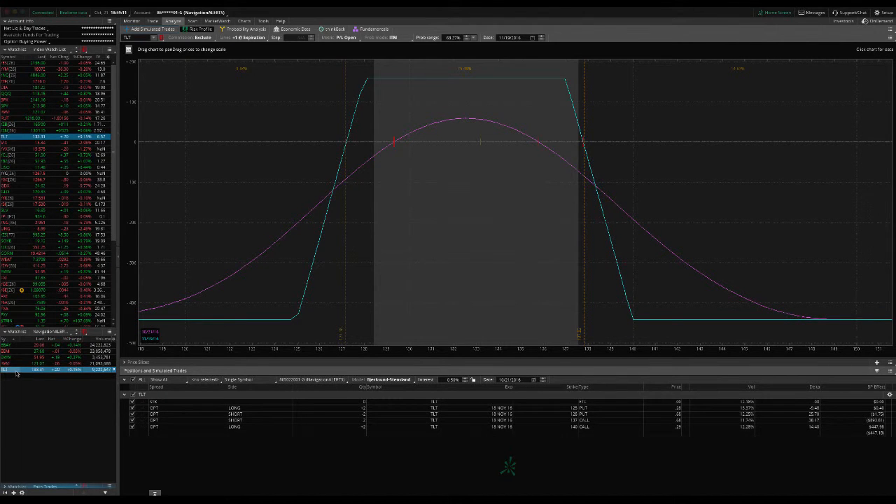
mouse_move(476, 297)
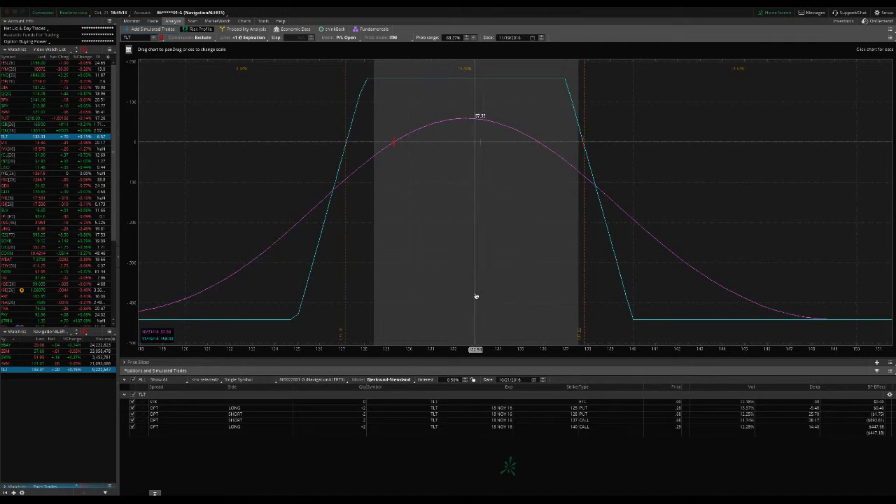
mouse_move(482, 269)
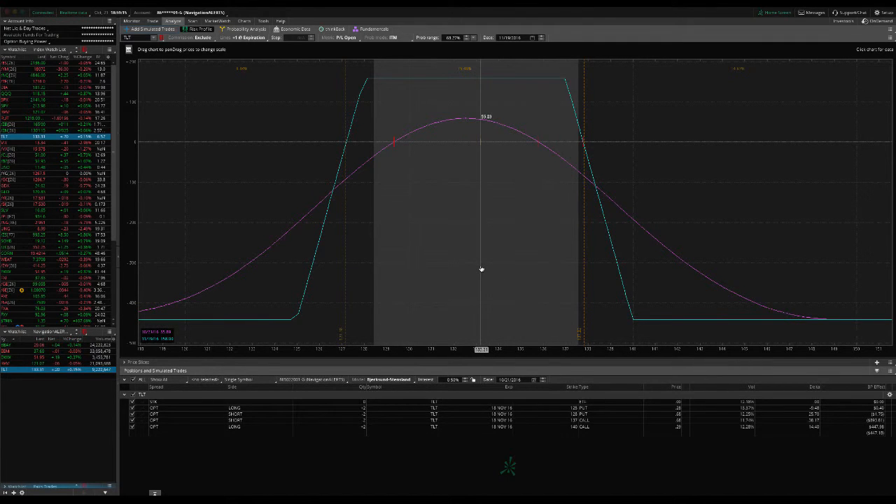
mouse_move(482, 154)
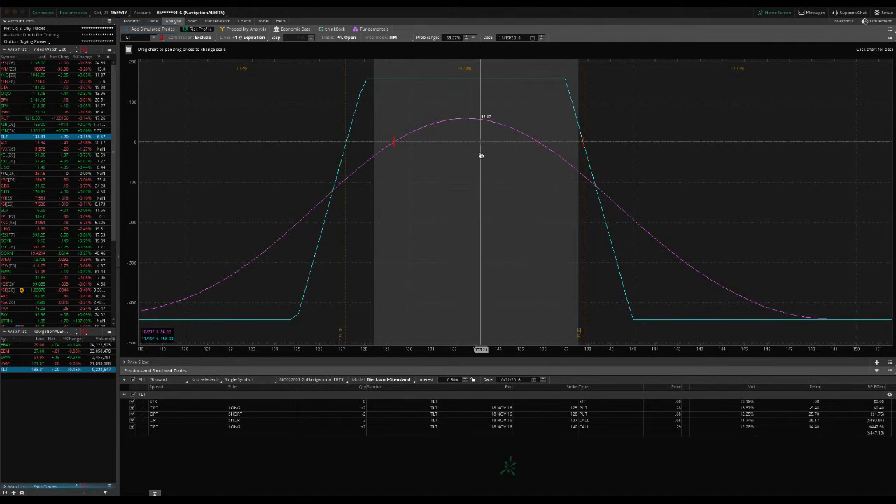
mouse_move(481, 126)
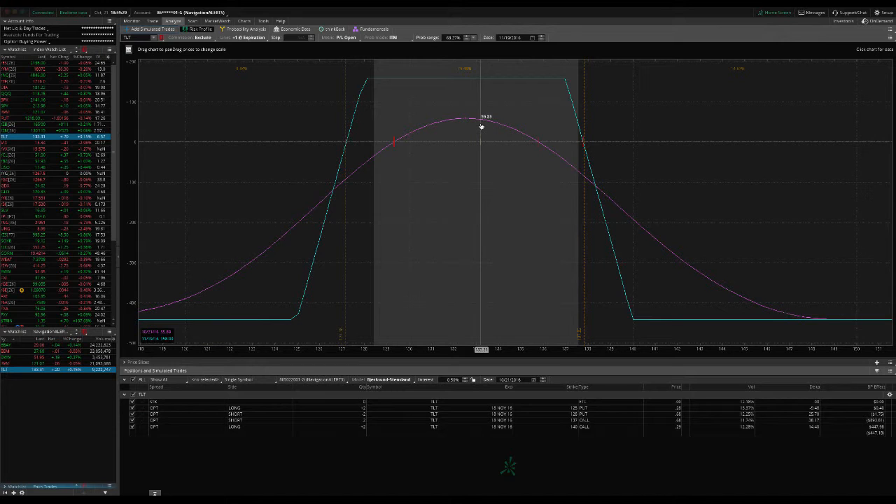
mouse_move(467, 132)
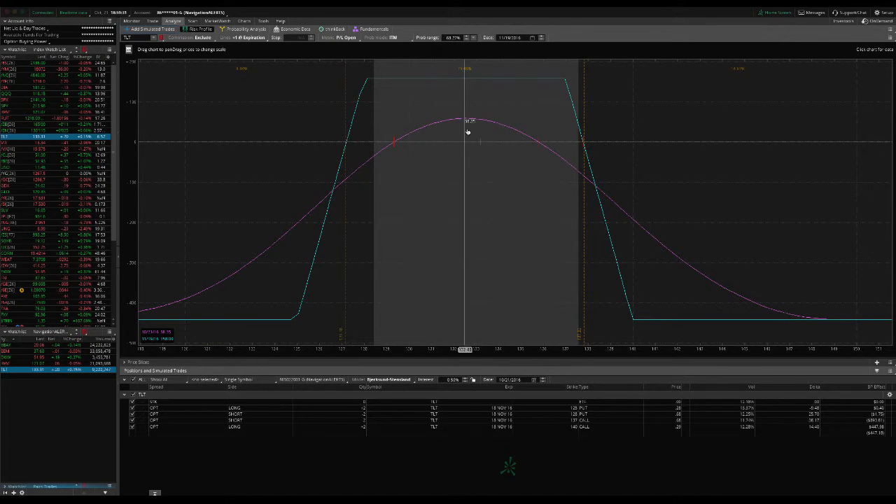
mouse_move(476, 132)
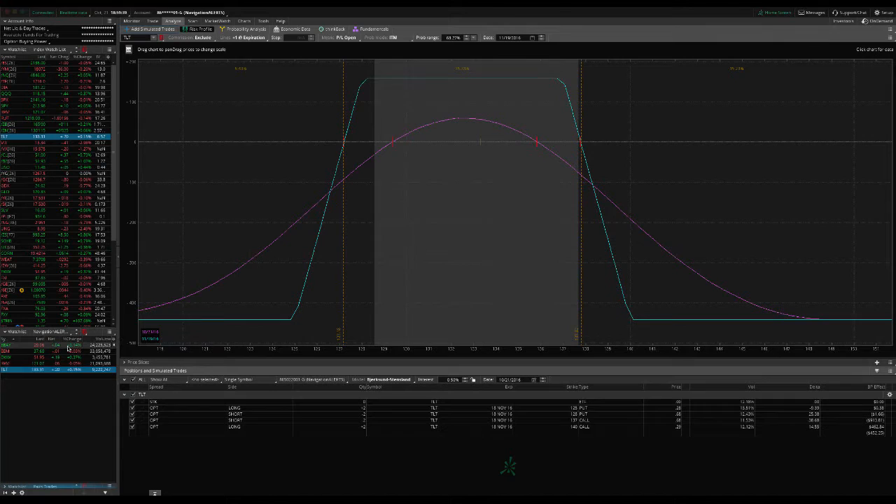
click(7, 364)
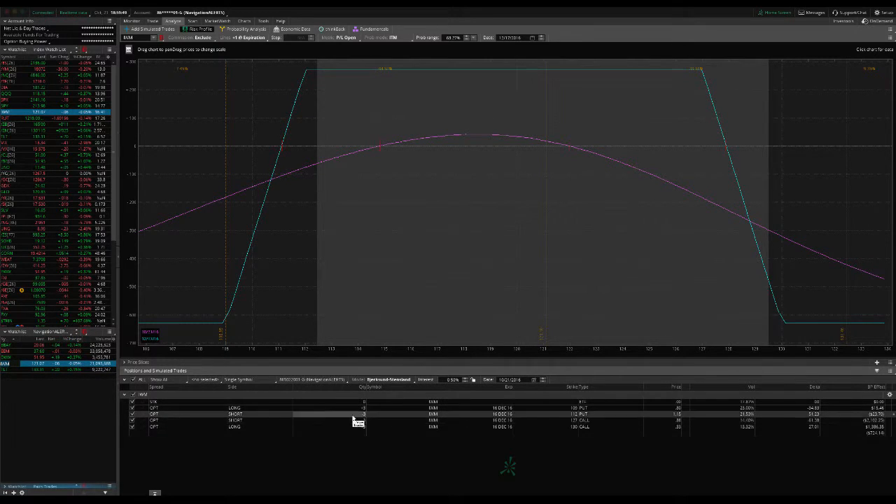
mouse_move(536, 288)
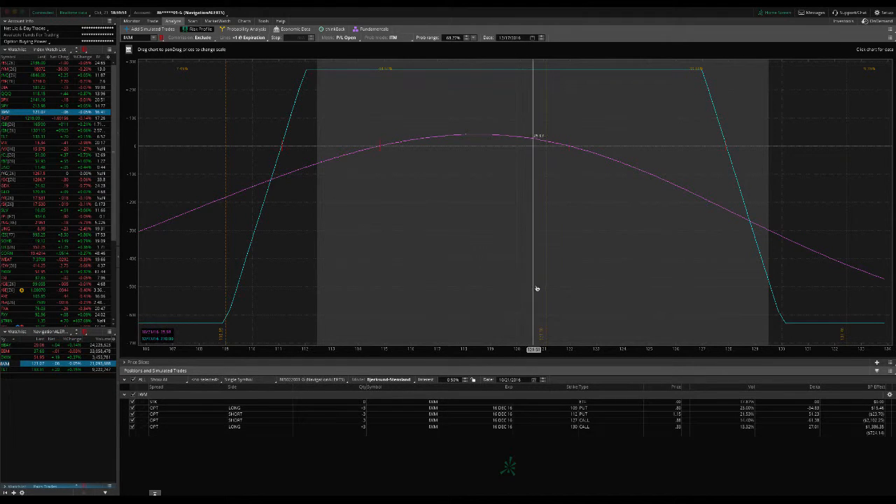
mouse_move(546, 210)
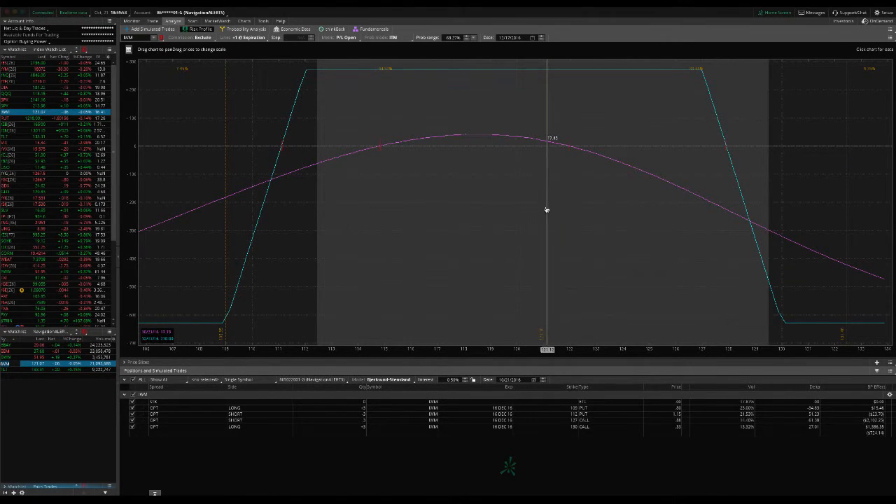
mouse_move(549, 185)
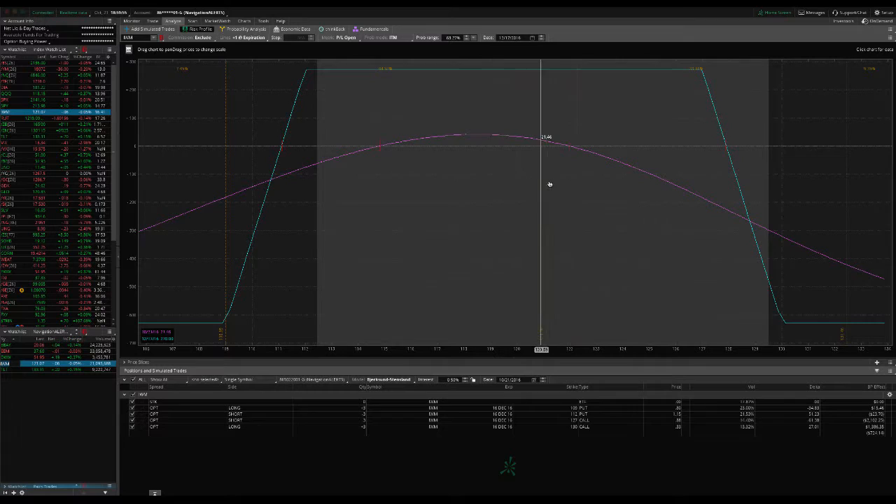
mouse_move(498, 196)
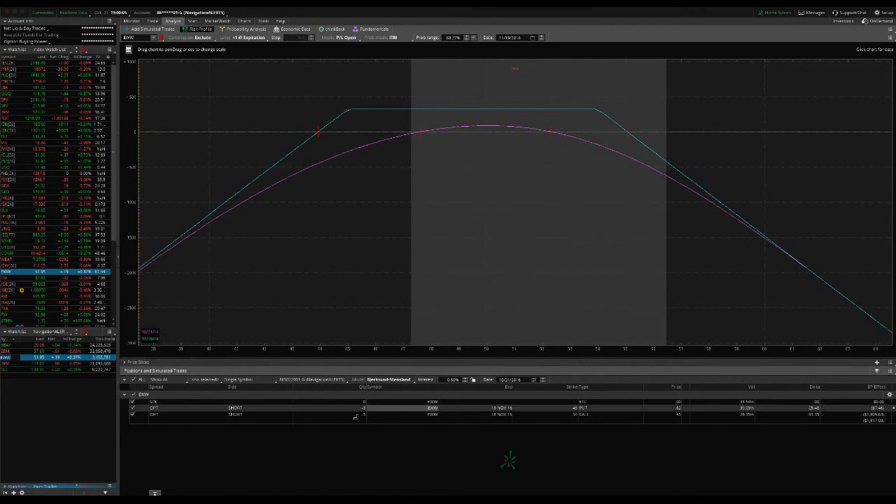
mouse_move(540, 275)
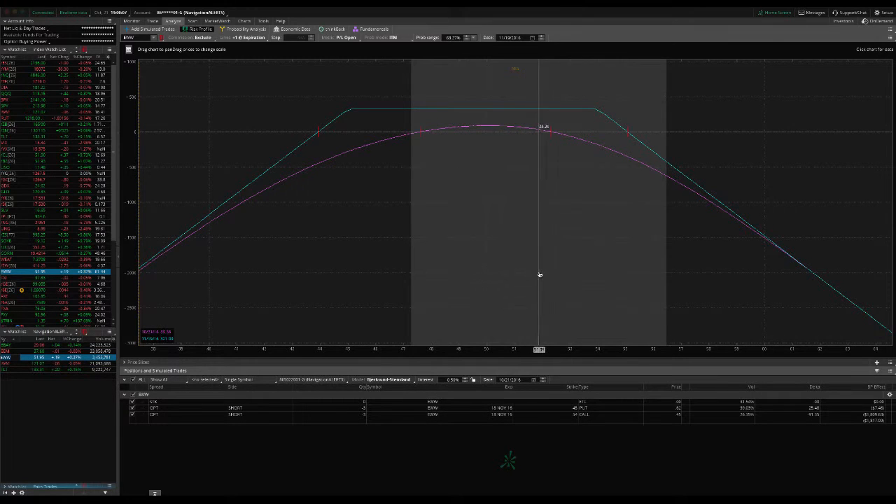
mouse_move(516, 278)
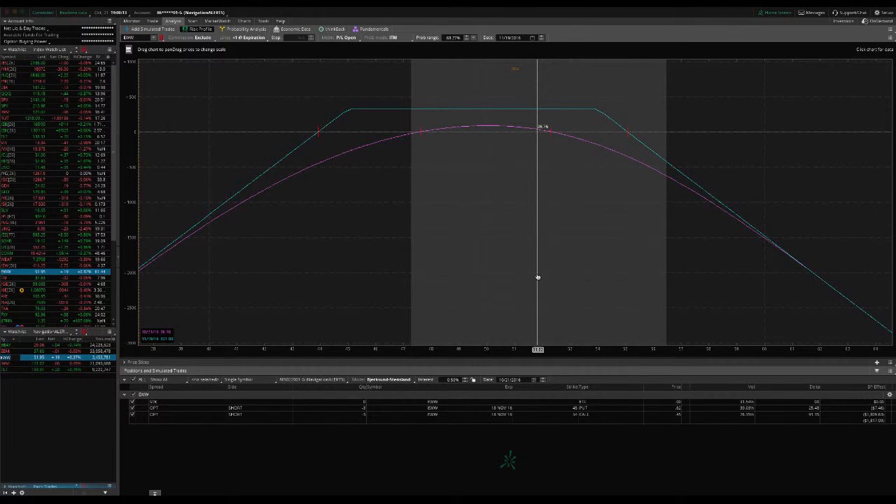
mouse_move(535, 252)
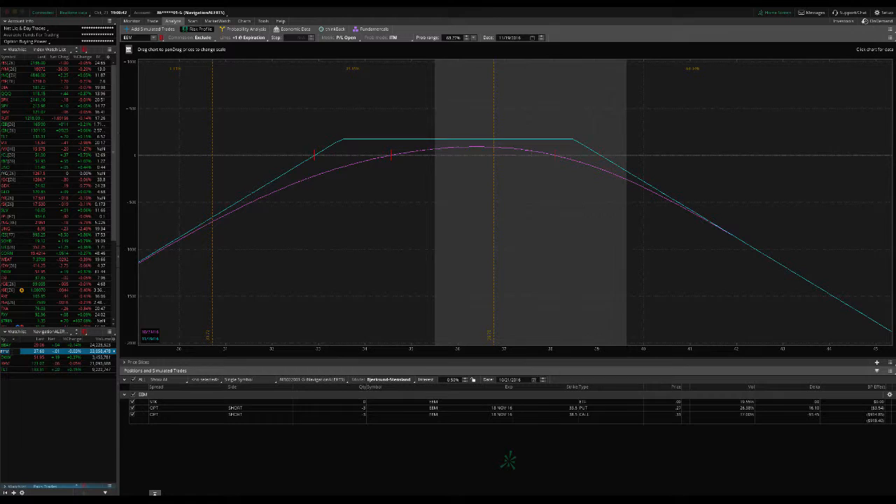
mouse_move(274, 294)
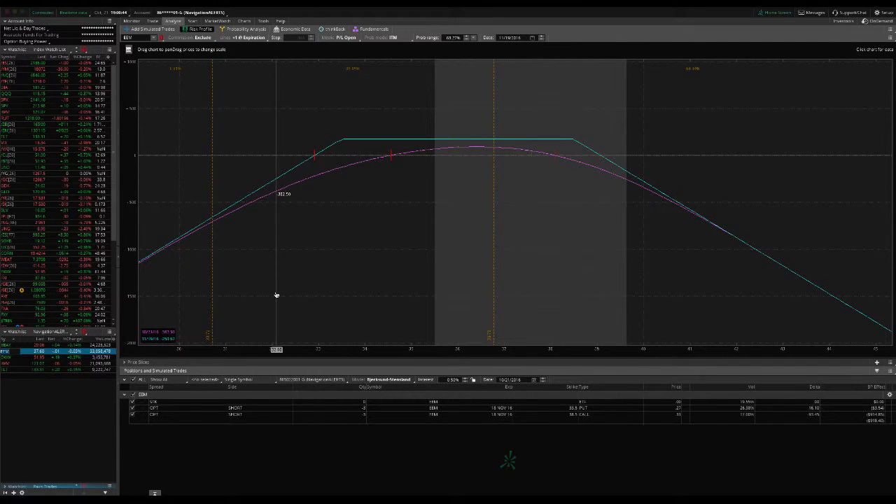
mouse_move(529, 273)
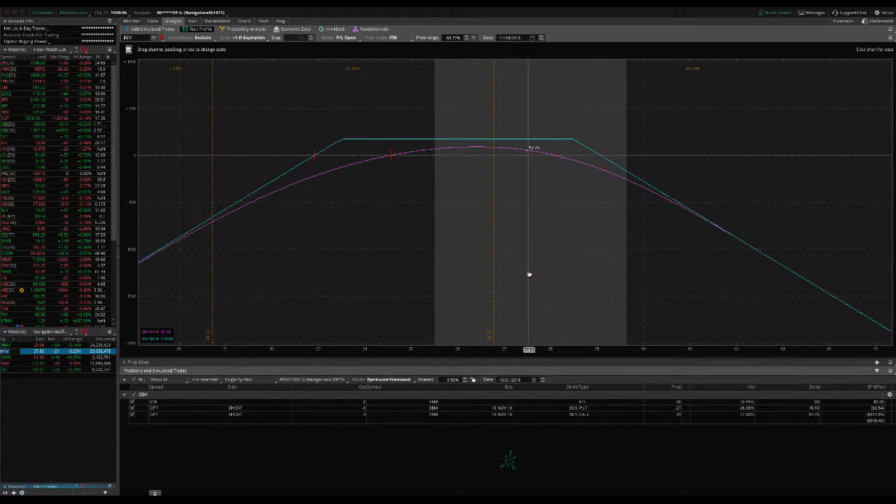
mouse_move(529, 273)
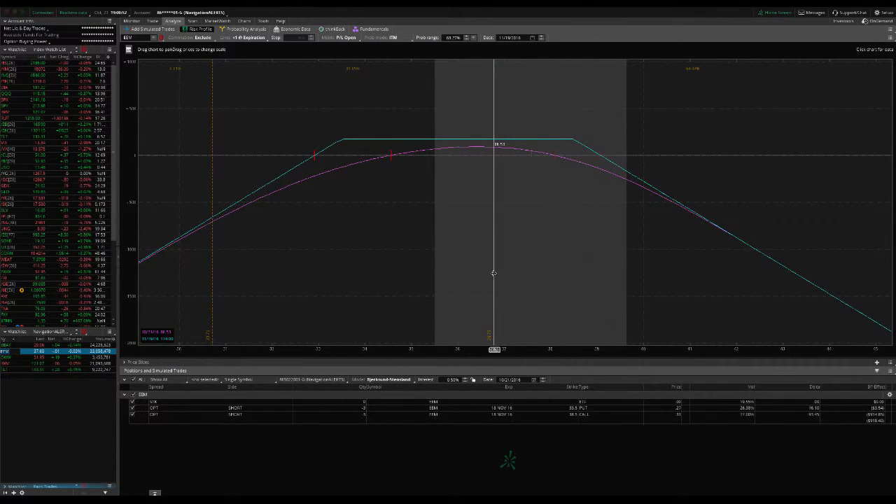
mouse_move(531, 273)
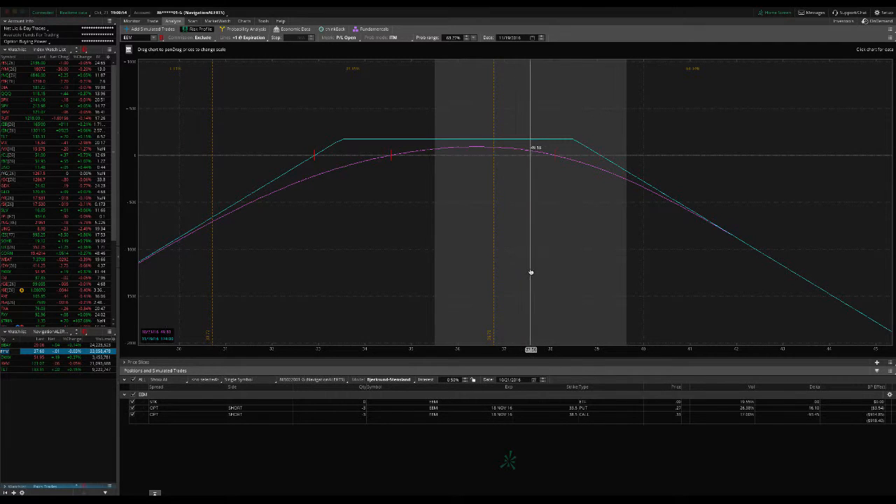
mouse_move(539, 275)
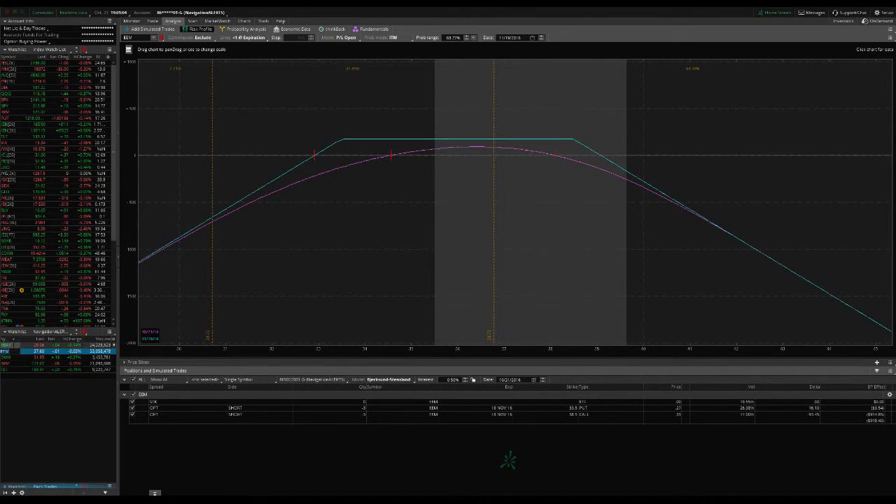
Select the next multi-leg position group so its wider risk profile is plotted
click(7, 345)
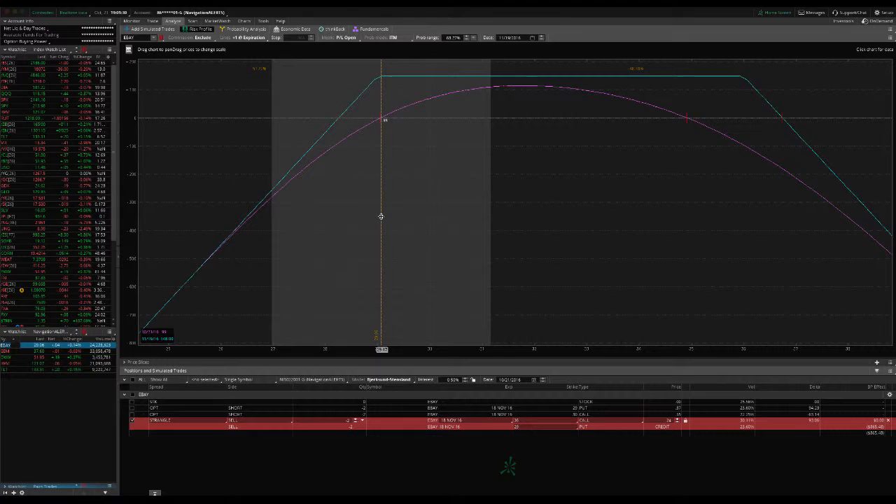
mouse_move(358, 223)
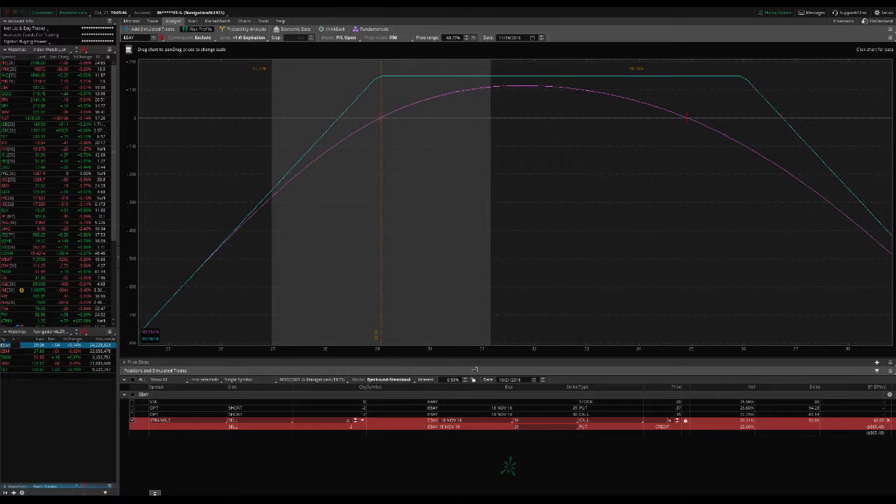
mouse_move(748, 297)
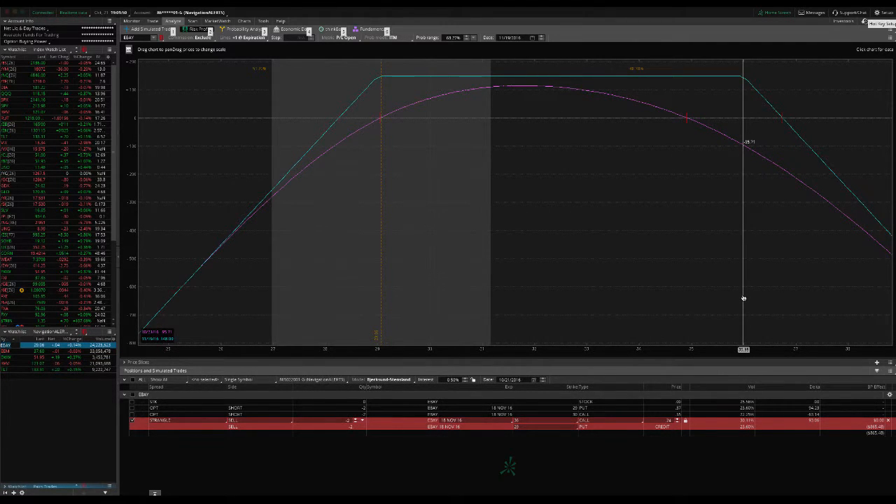
mouse_move(569, 251)
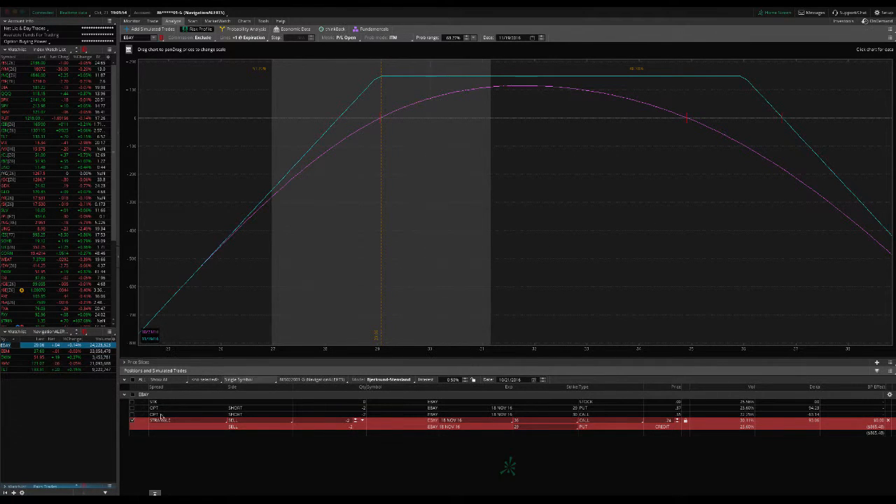
Deselect the position group and keep a single leg so the graph shows a narrow peaked payoff
click(132, 421)
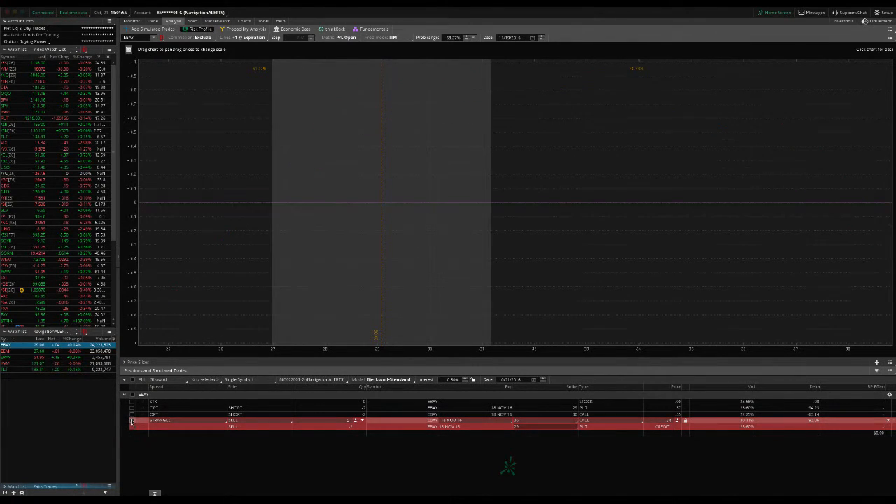
click(132, 409)
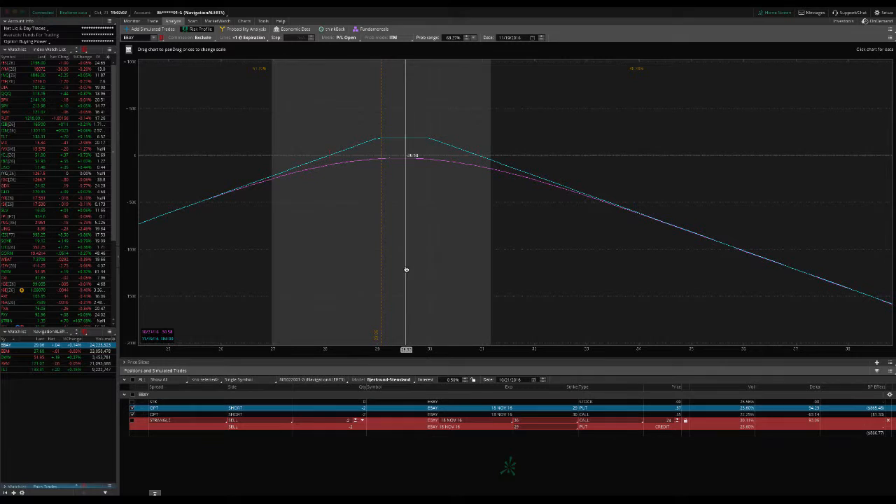
mouse_move(412, 272)
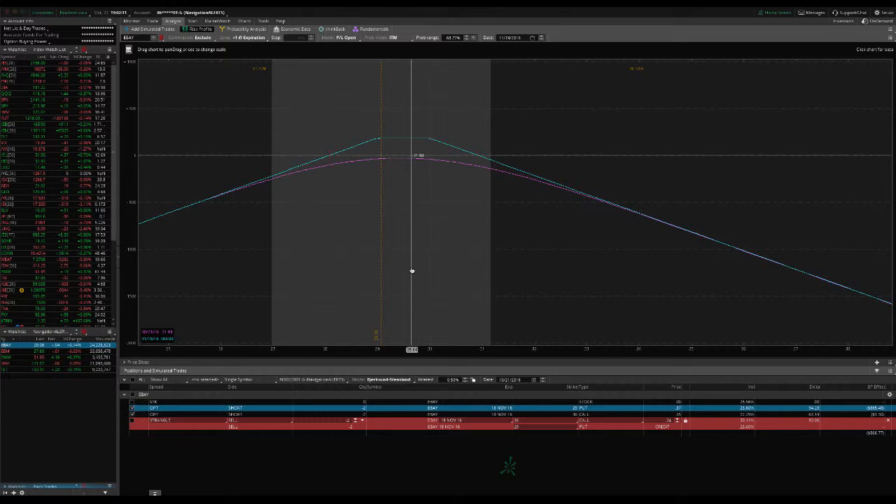
mouse_move(381, 269)
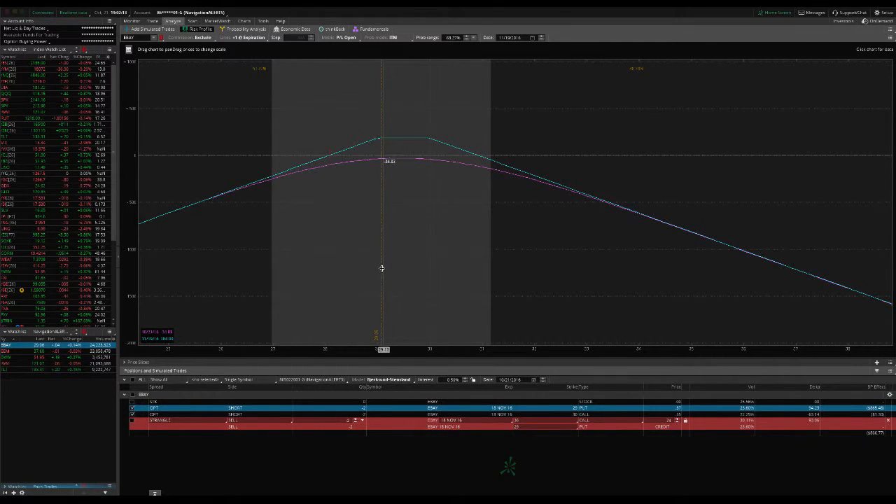